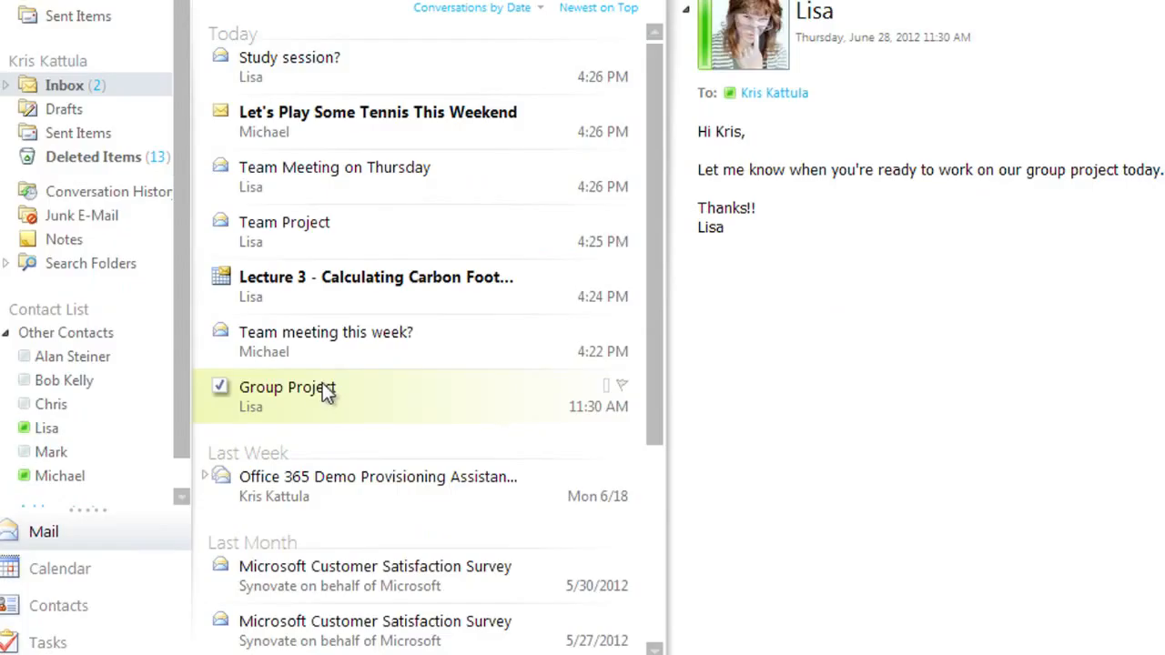
{"action": "mouse_move", "coordinate": [417, 399]}
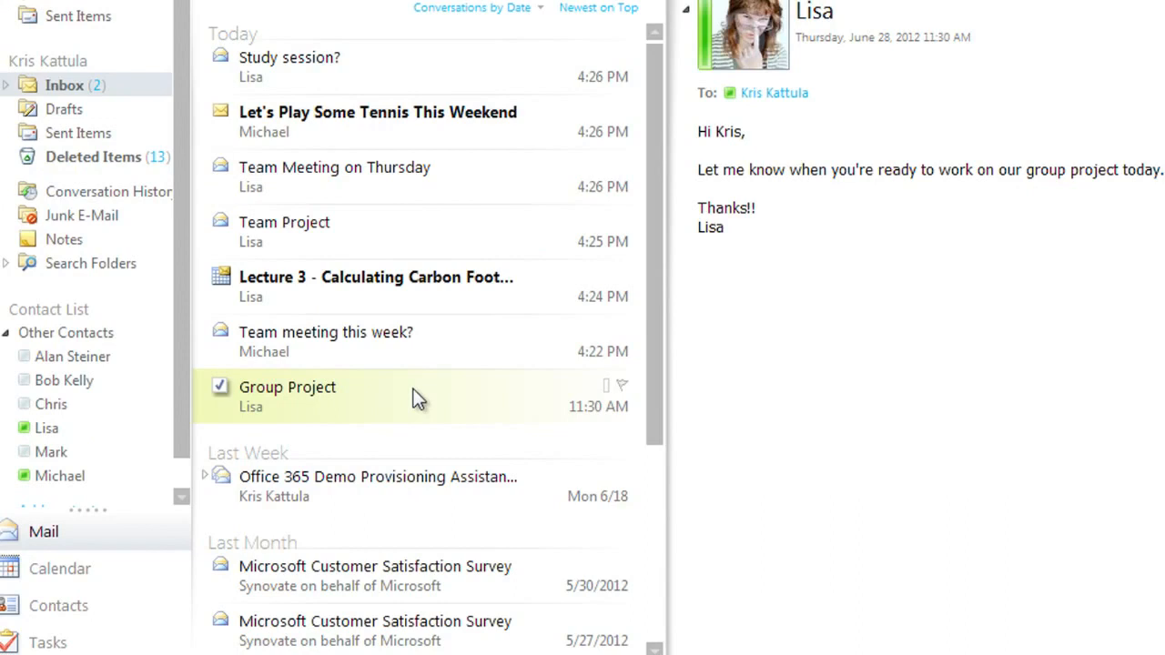
{"action": "mouse_move", "coordinate": [441, 381]}
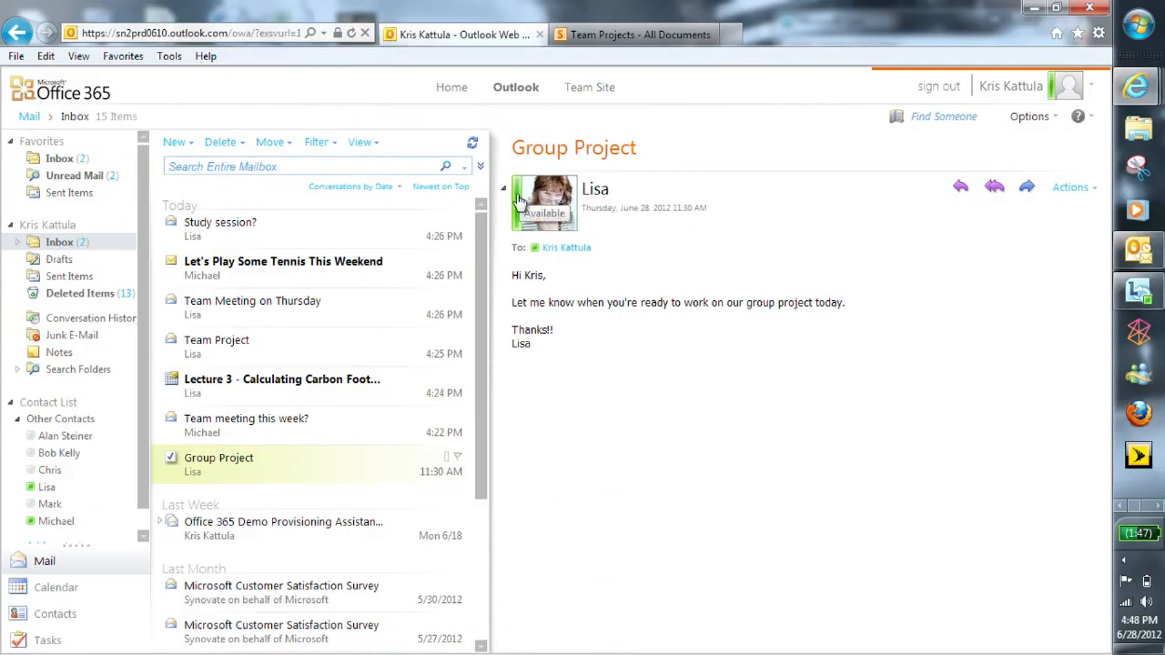
- Open Lisa's contact card from her photo in the Group Project email
{"action": "left_click", "coordinate": [519, 201]}
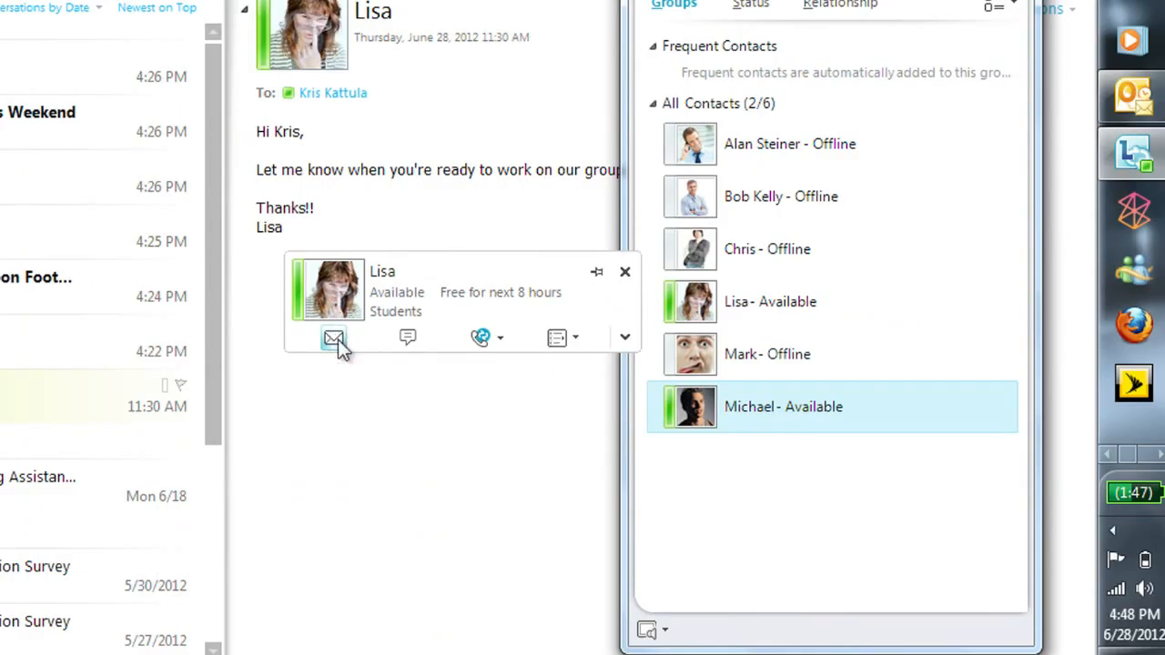
{"action": "mouse_move", "coordinate": [378, 348]}
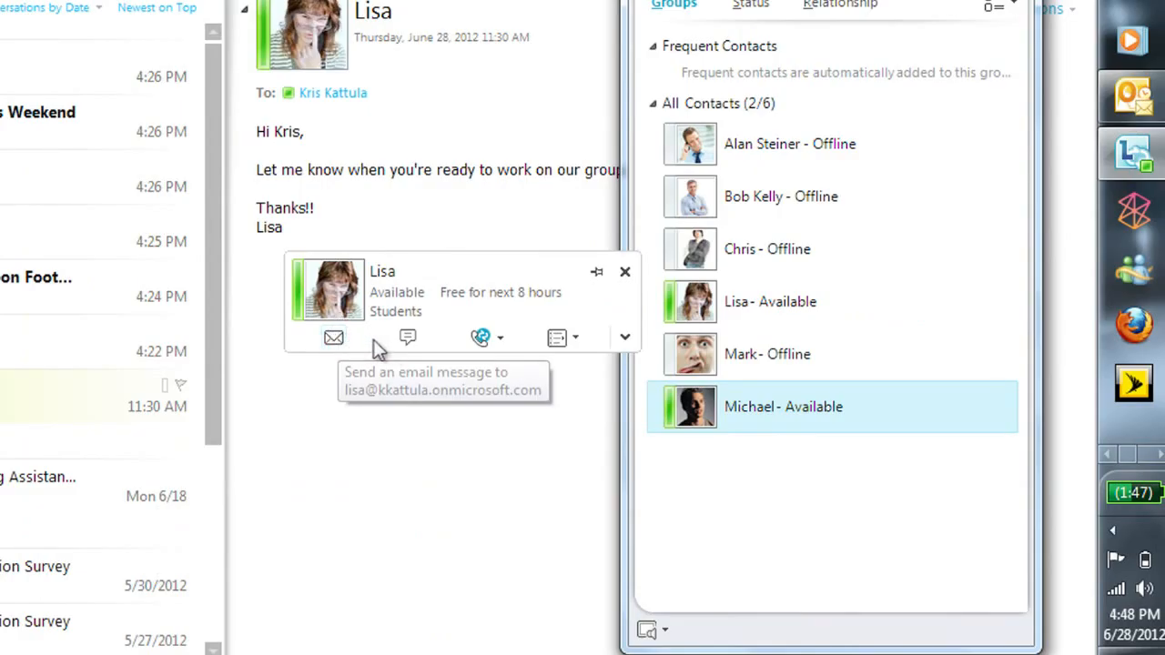
{"action": "mouse_move", "coordinate": [482, 338]}
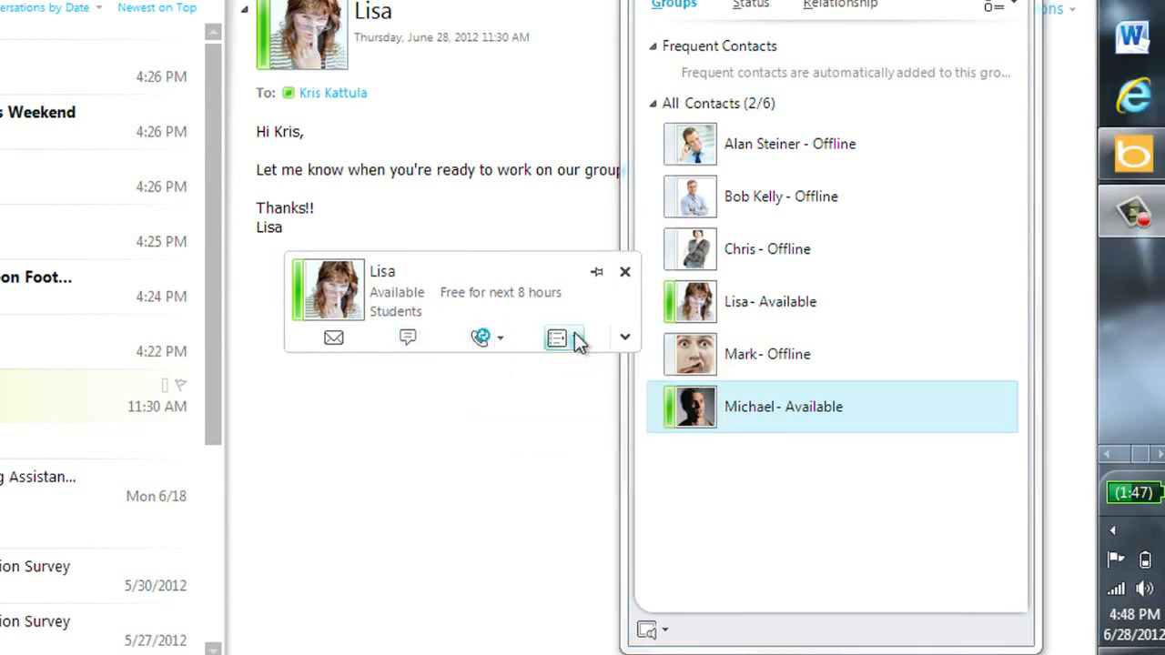
- Start an instant message conversation with Lisa from her contact card
{"action": "left_click", "coordinate": [500, 338]}
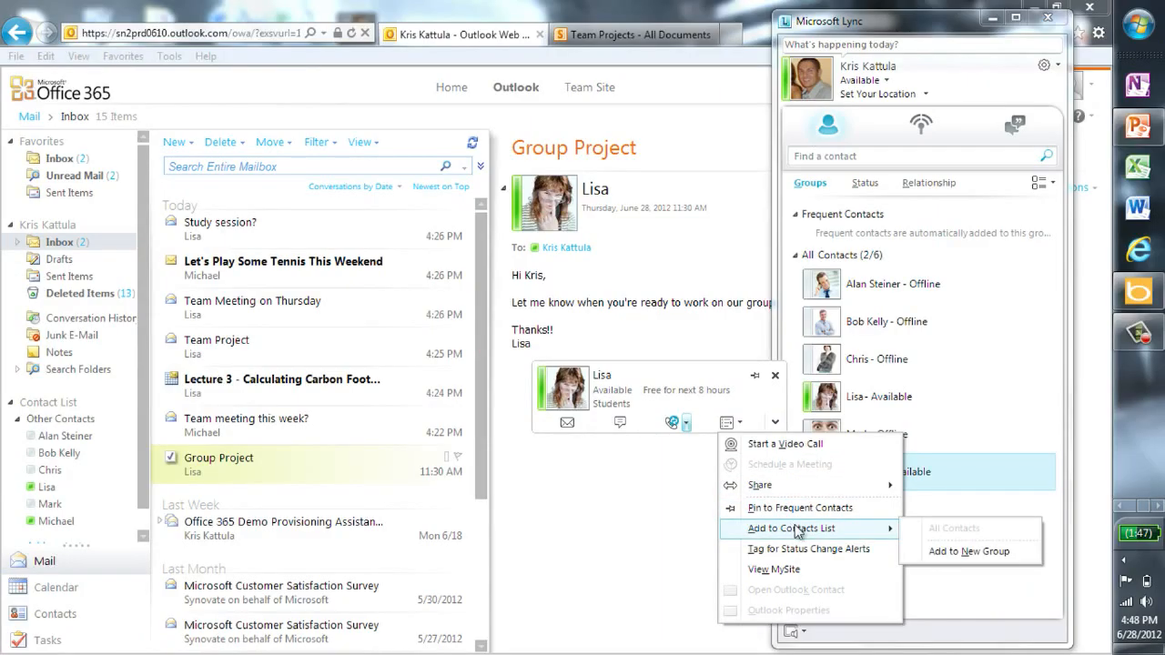
{"action": "left_click", "coordinate": [774, 422]}
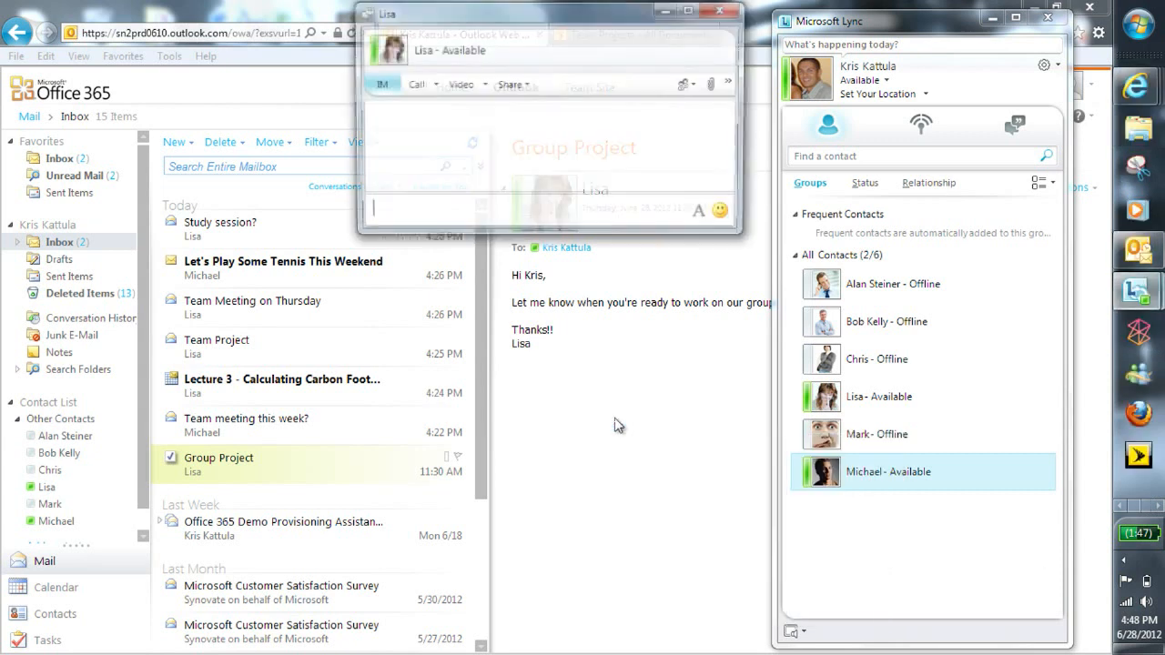
- Send Lisa 'hi' and 'quick call ok?' in the Lync chat
{"action": "type", "text": "hi"}
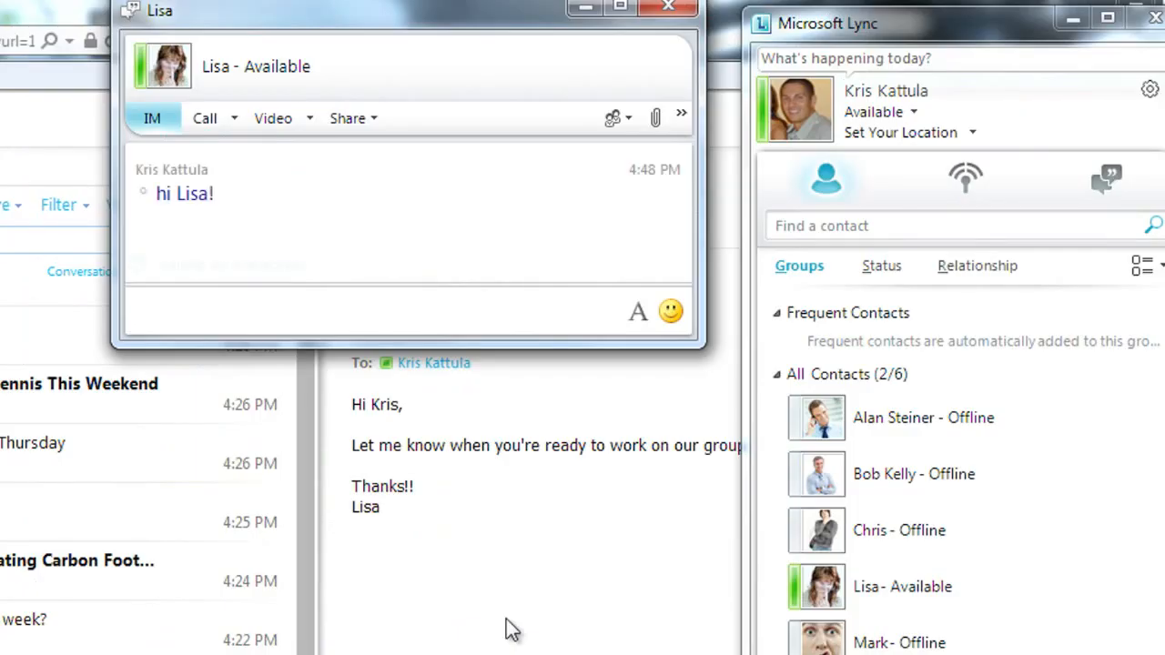
{"action": "type", "text": "q"}
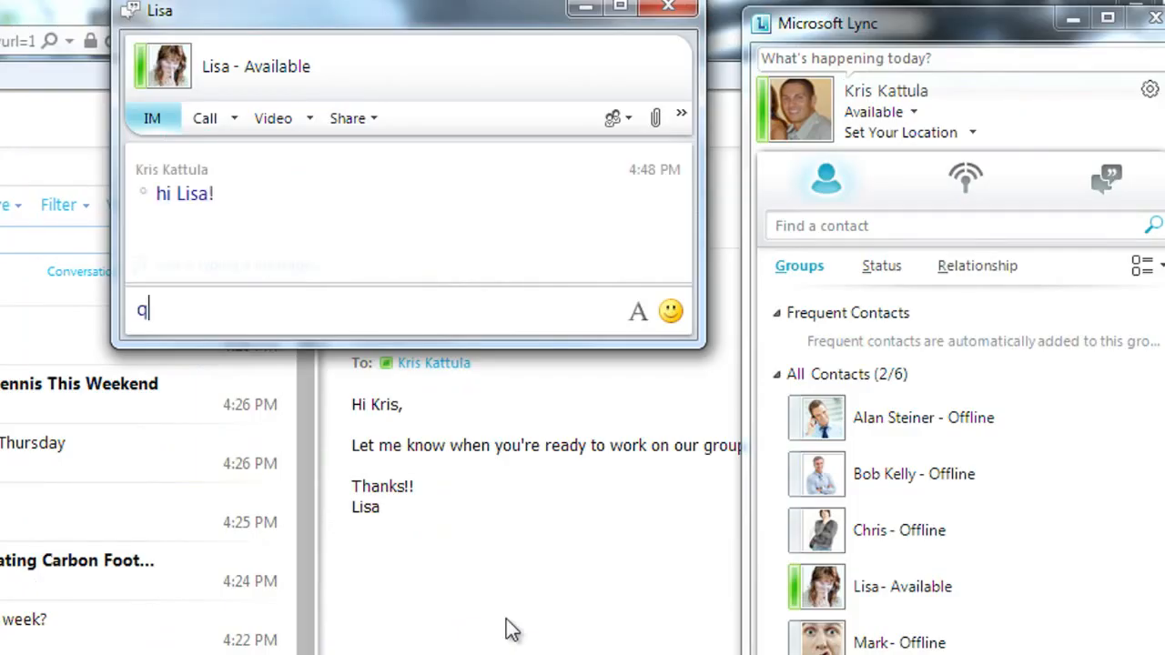
{"action": "type", "text": "uick call ok?"}
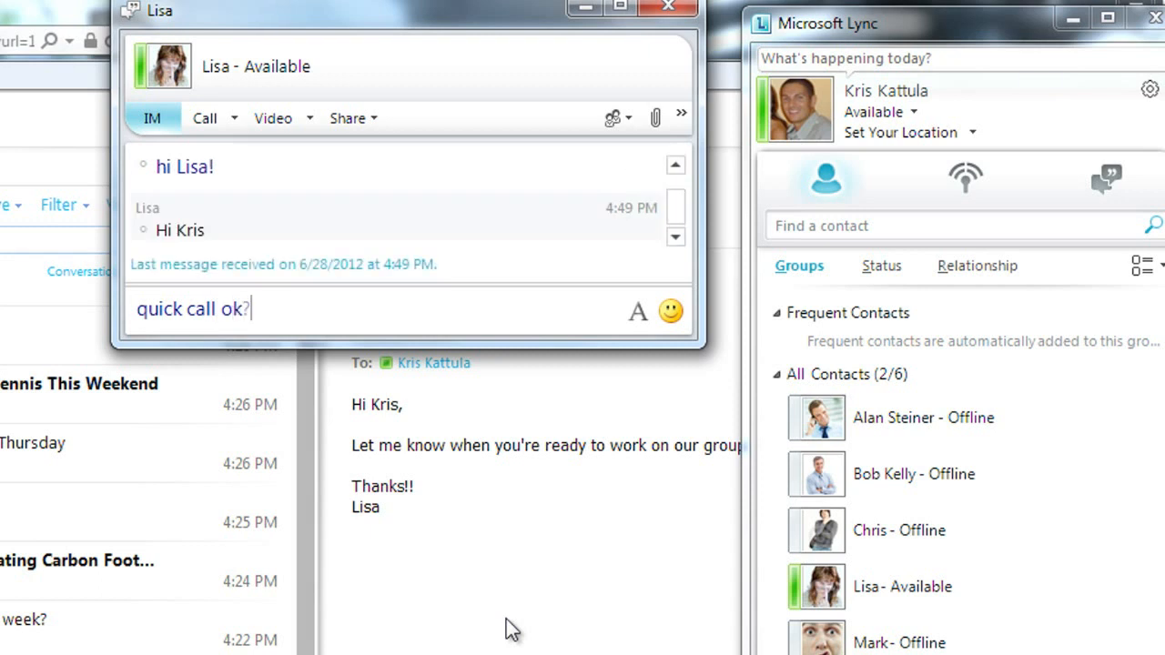
{"action": "key", "text": "Return"}
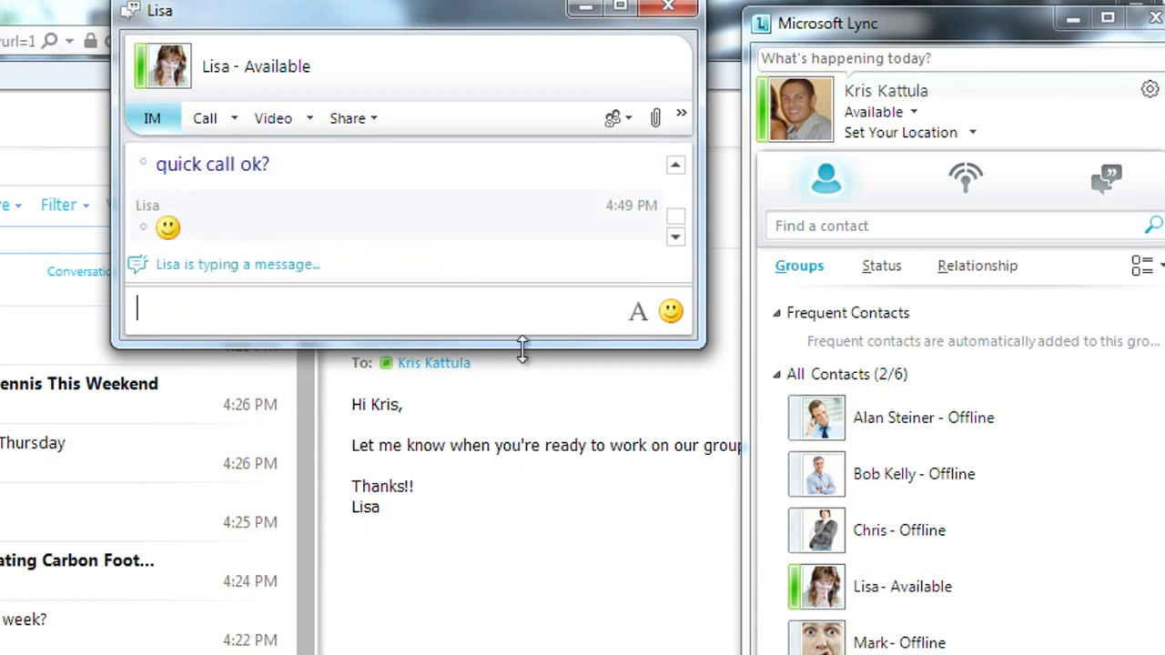
- Start a Lync call and share the Carbon Footprint PowerPoint window
{"action": "left_click", "coordinate": [235, 118]}
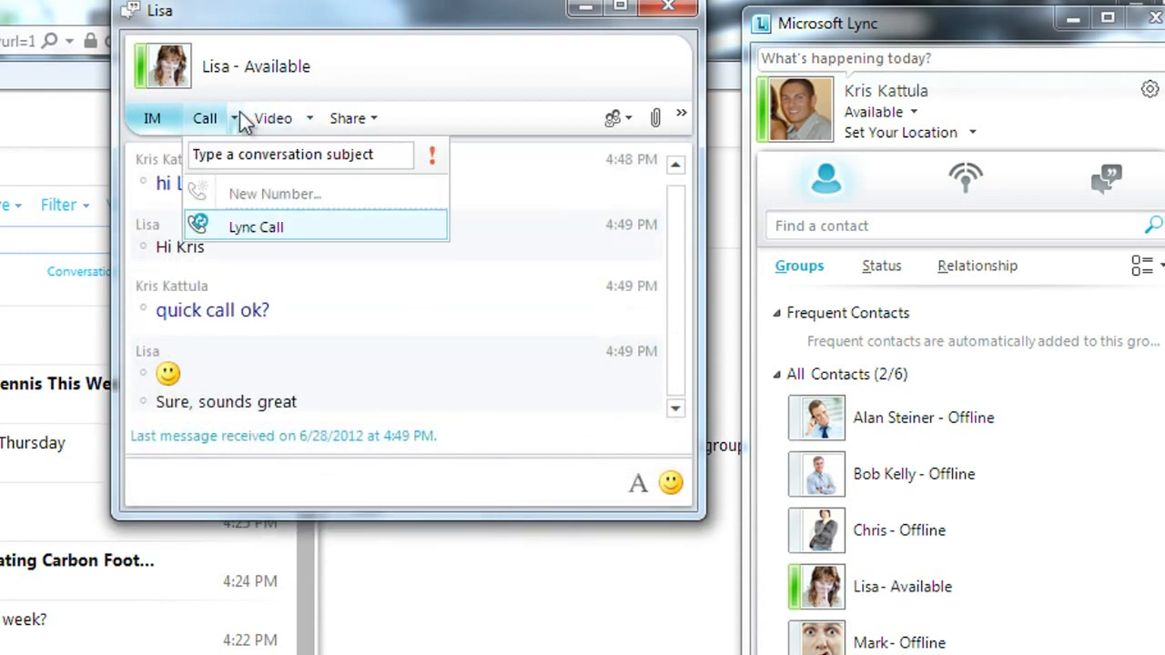
{"action": "left_click", "coordinate": [256, 226]}
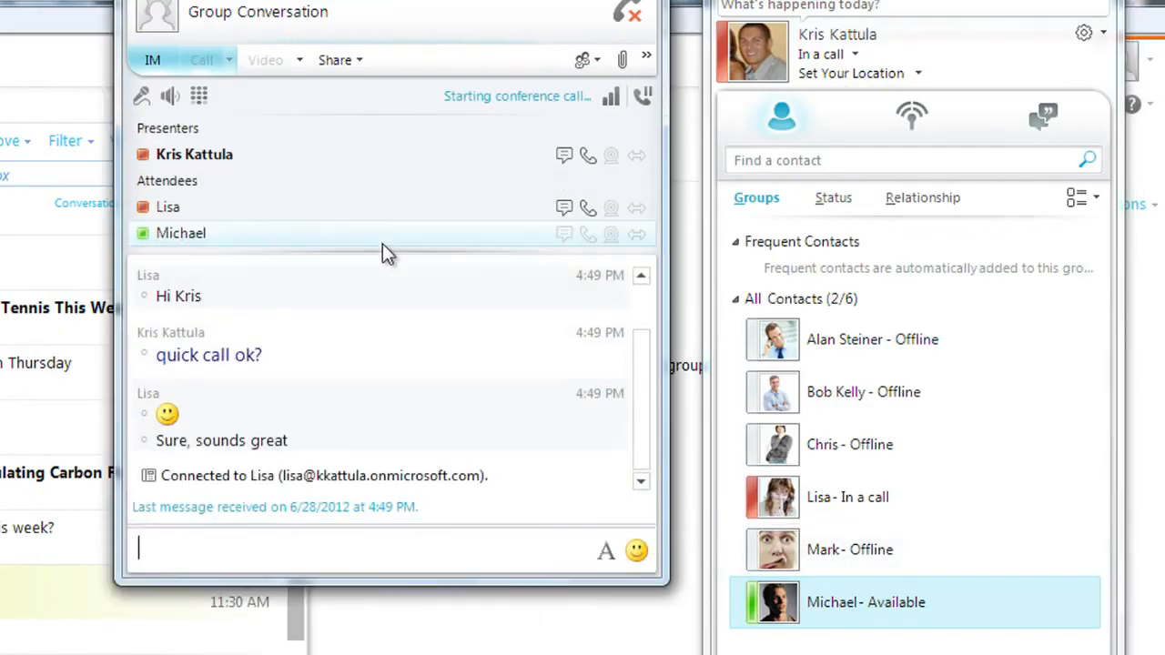
{"action": "left_click", "coordinate": [335, 60]}
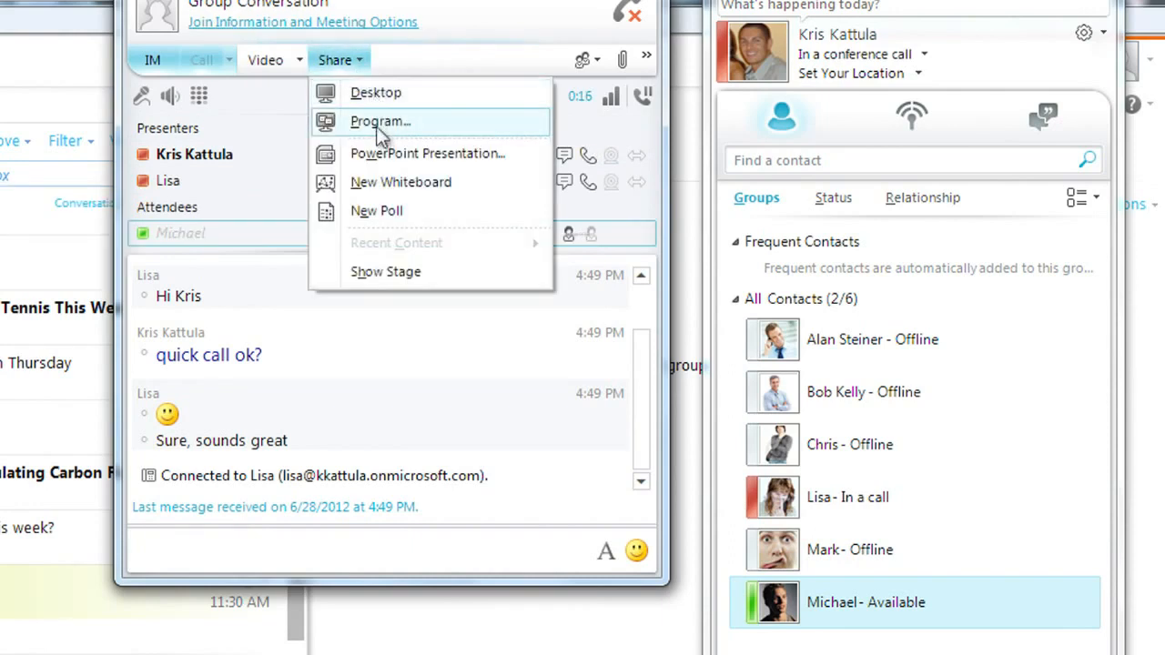
{"action": "left_click", "coordinate": [380, 121]}
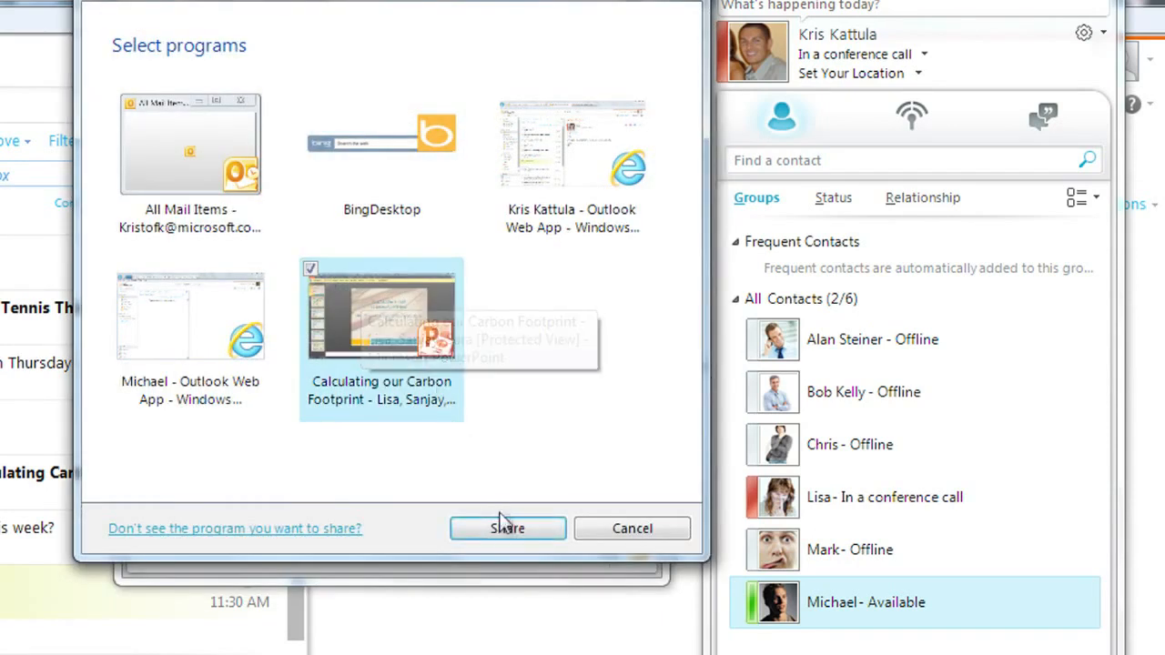
{"action": "left_click", "coordinate": [507, 528]}
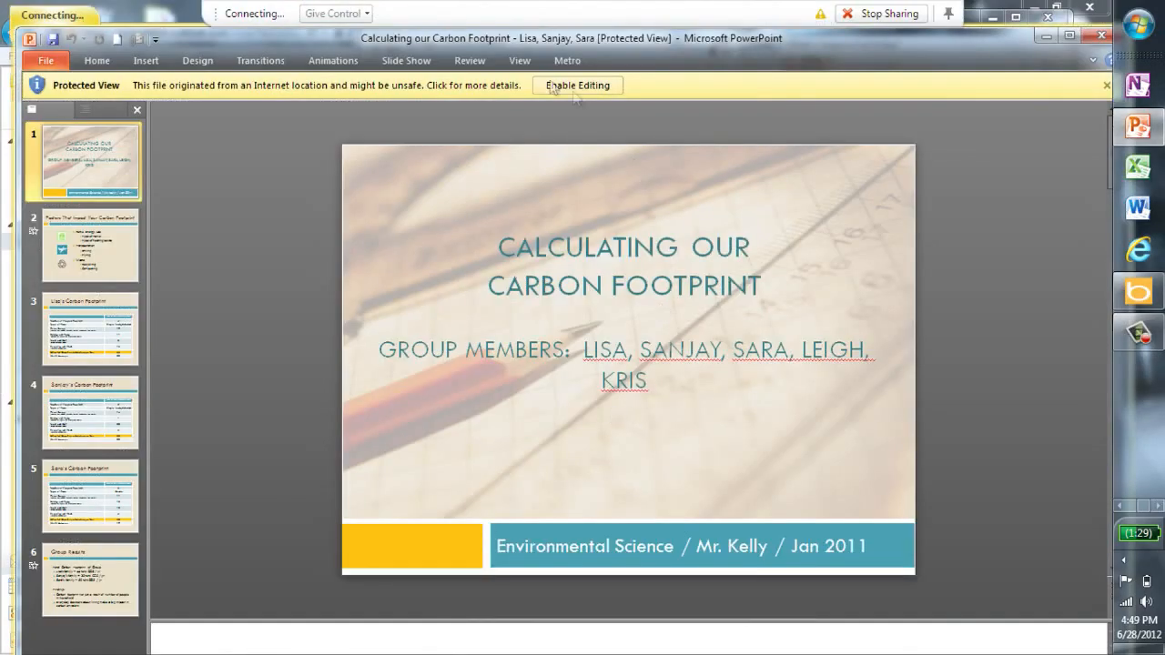